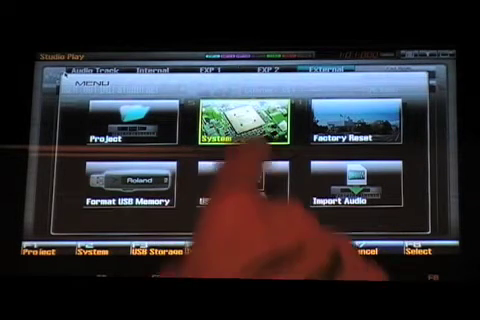
Step: Open the Fantom G System settings from the menu screen
click(244, 127)
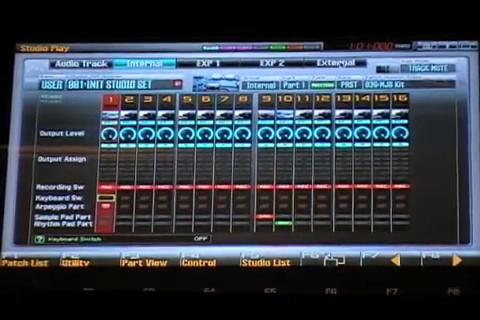
Step: Select Part 1 in the Studio Play mixer's internal parts view
click(337, 58)
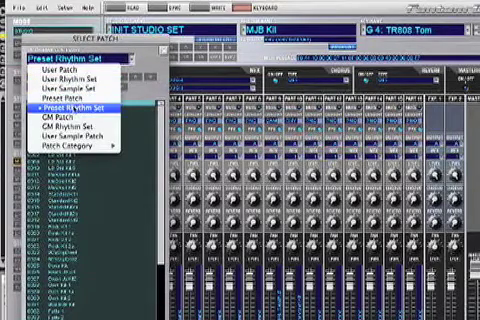
Step: Load the MJB Kit preset rhythm set into the studio set part
click(70, 63)
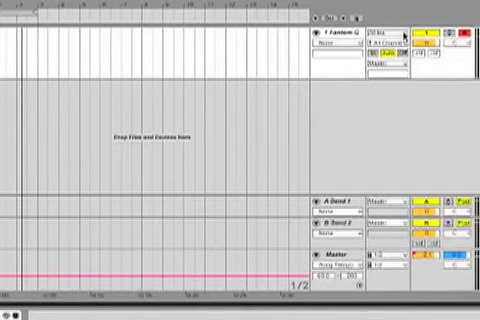
Step: Set the Fantom G track's MIDI From channel to All Channels
click(385, 33)
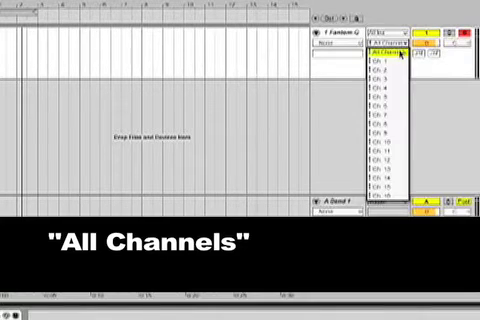
click(386, 51)
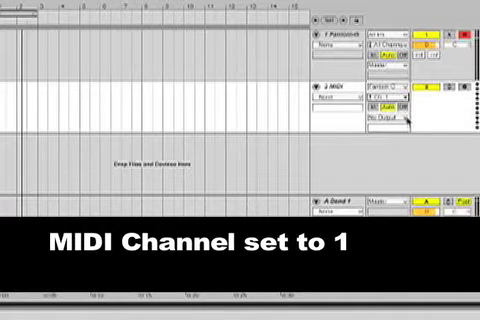
Step: Route the new MIDI track's output to Fantom G, channel 1
click(385, 127)
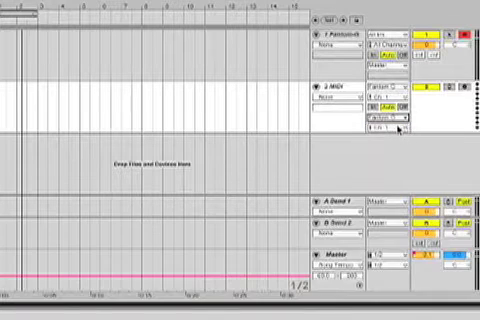
click(388, 126)
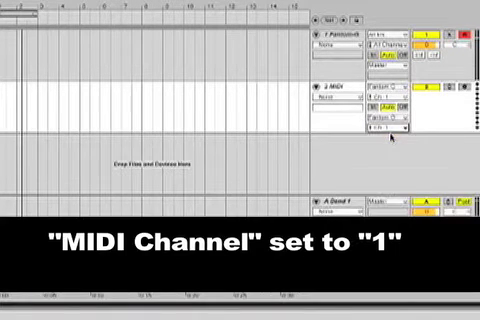